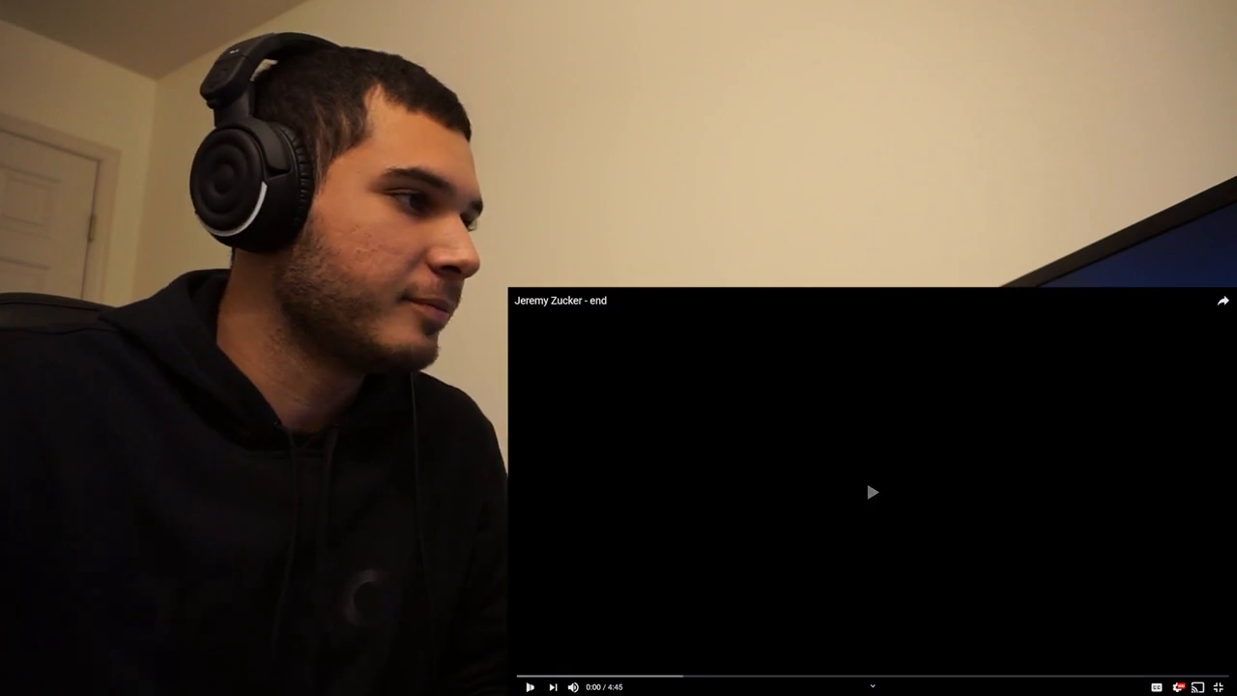
- Play the Jeremy Zucker 'end' music video through to about 1:20 of 4:43
click(870, 493)
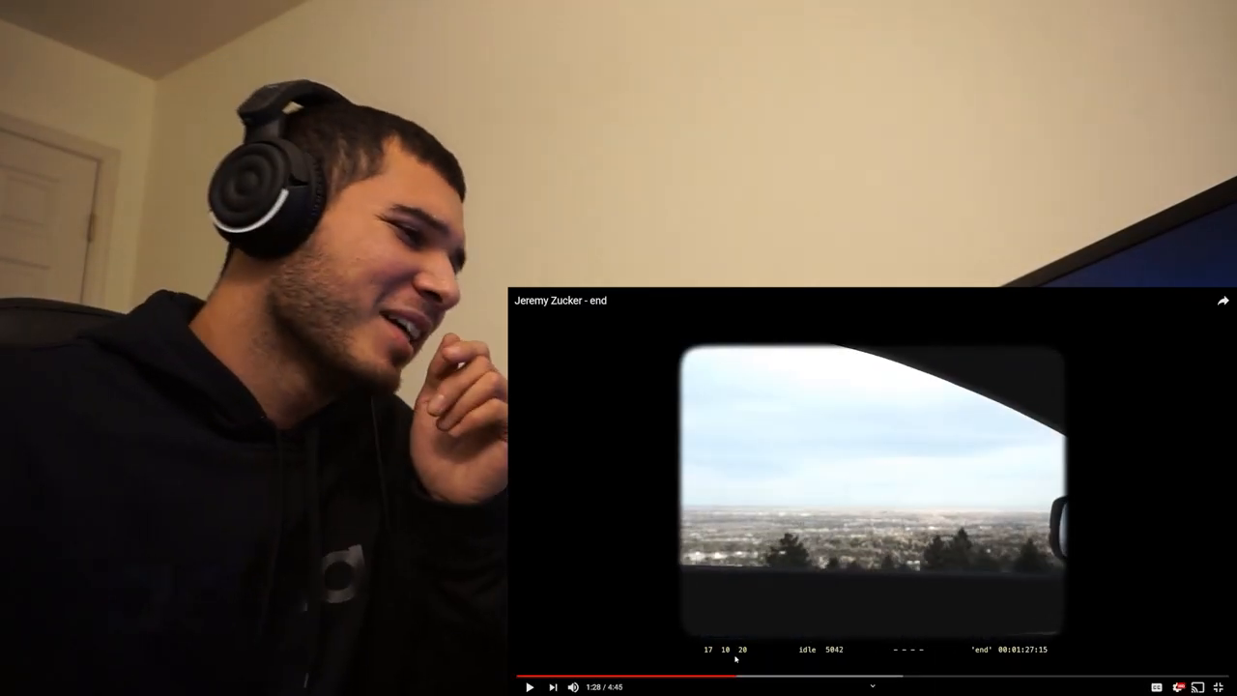
mouse_move(719, 680)
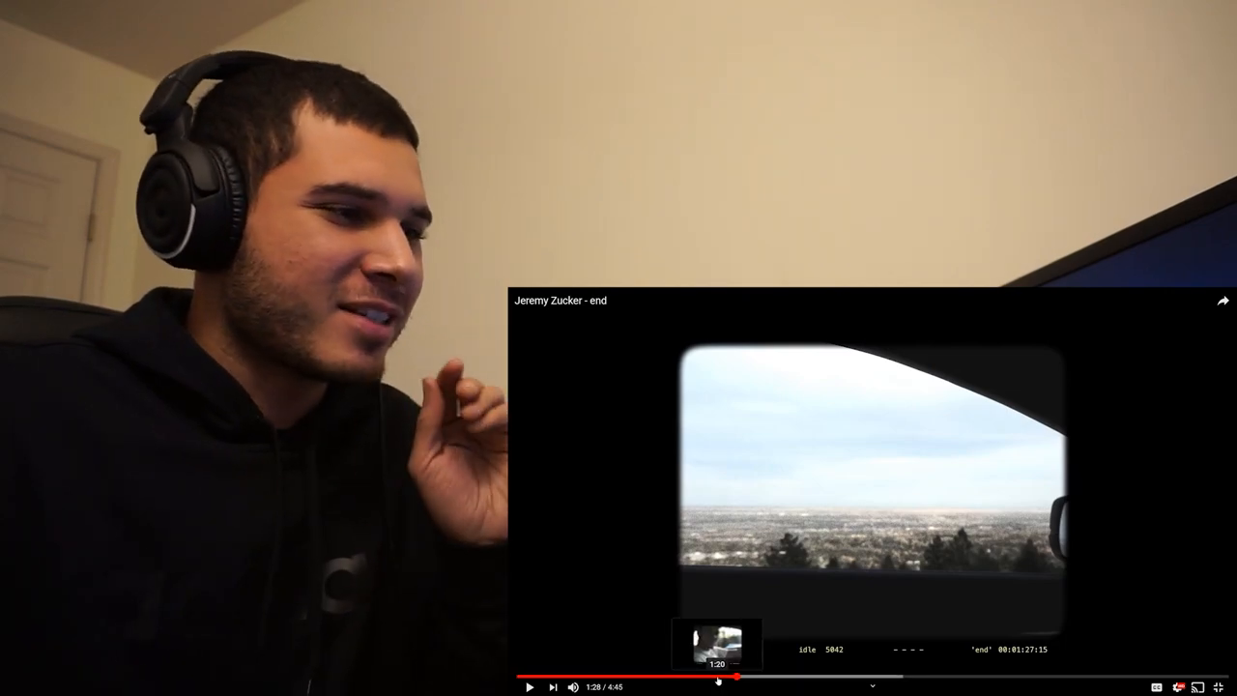